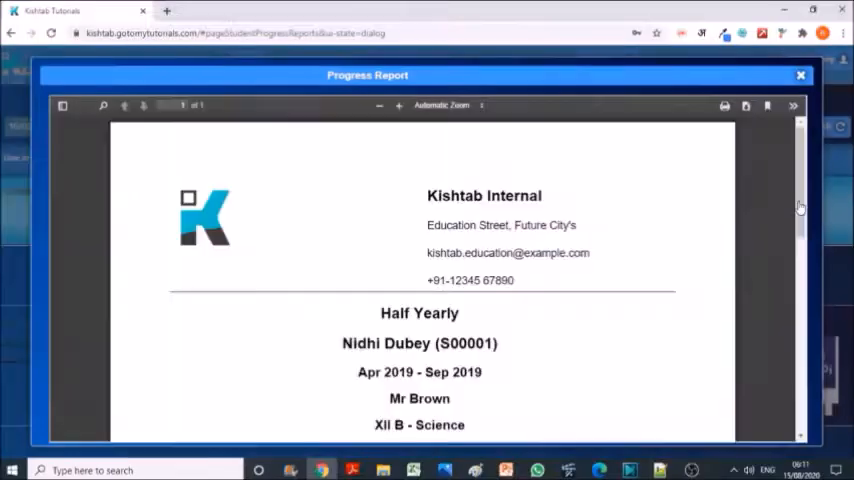
Advance through the promotional feature checklist slides until 'Create customized report cards' is ticked
scroll("down", 3)
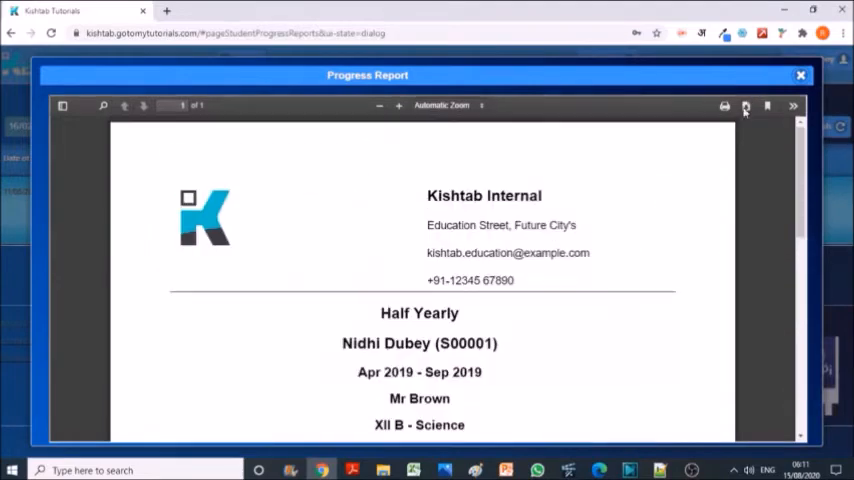
left_click(725, 106)
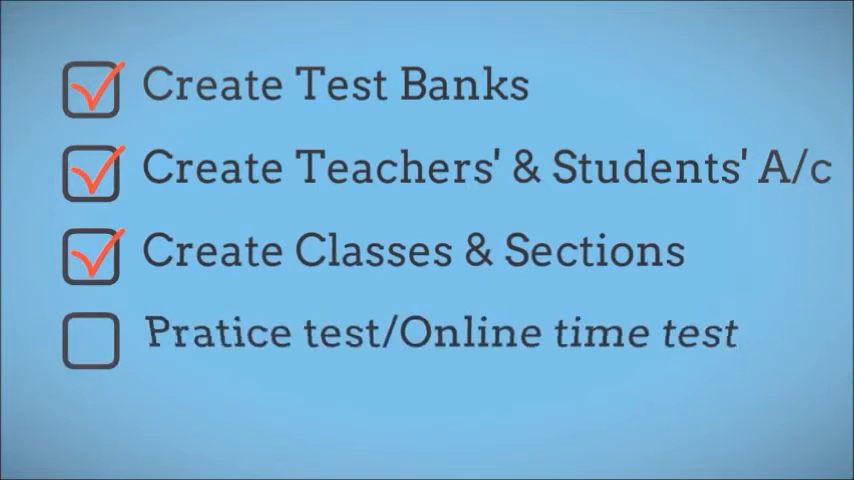
left_click(90, 337)
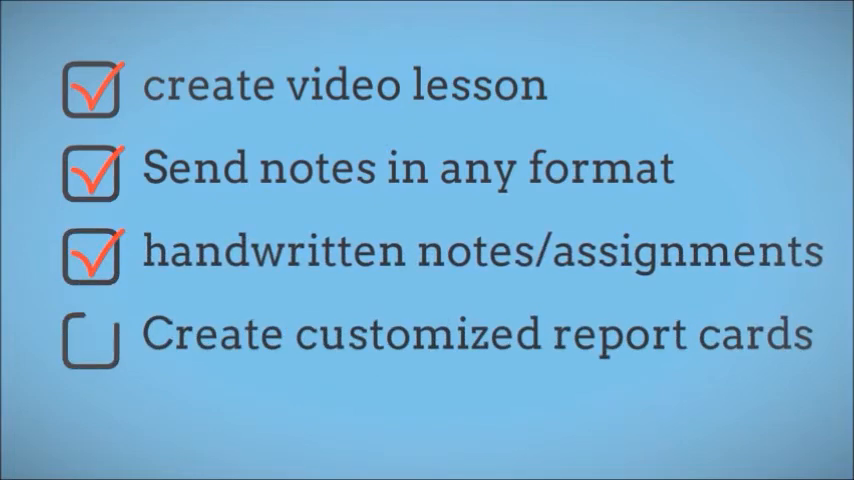
left_click(90, 336)
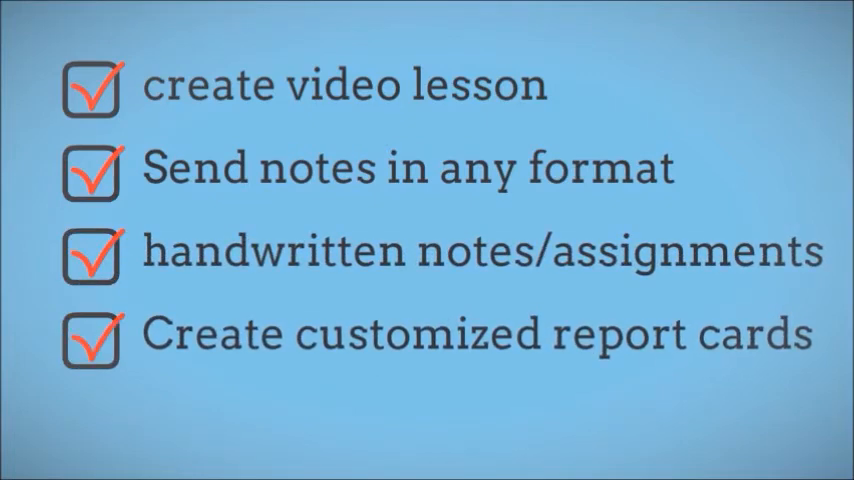